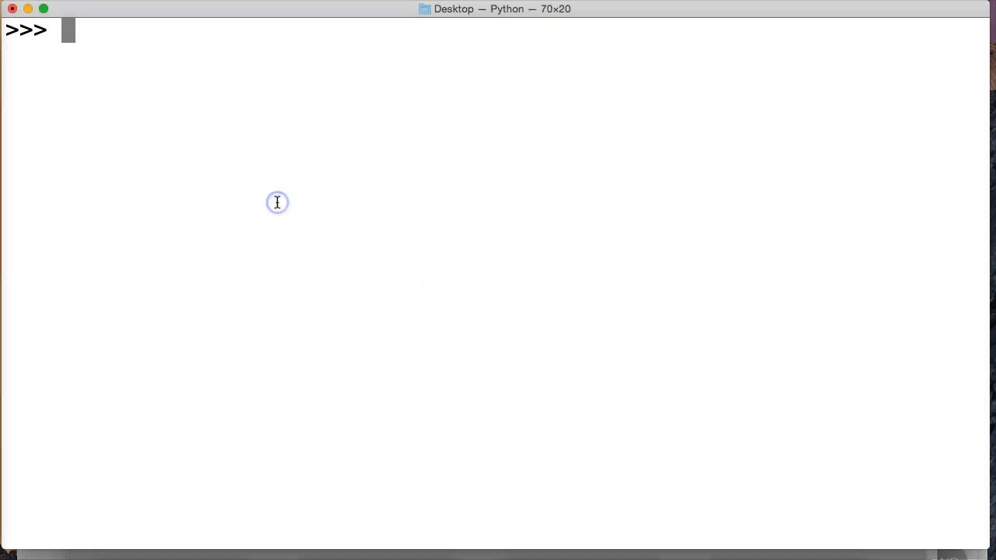
Assign the string 'This is our string' to variable a at the >>> prompt.
text(a)
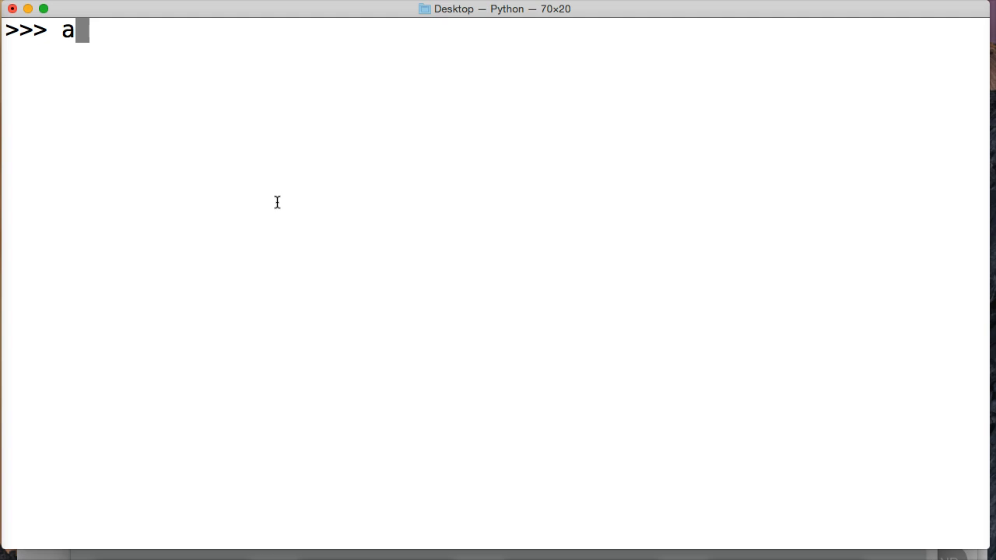
text(= ")
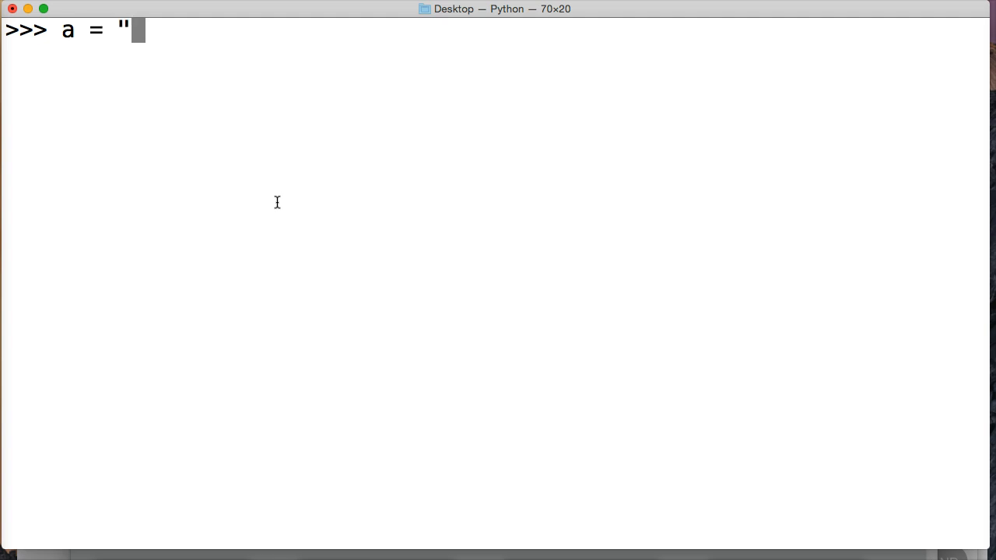
text(')
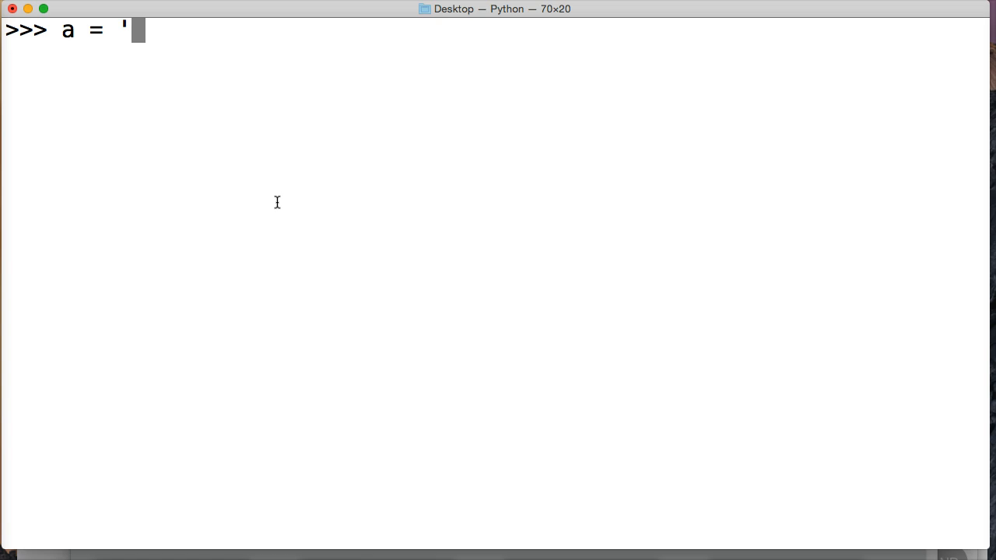
text(This is our s)
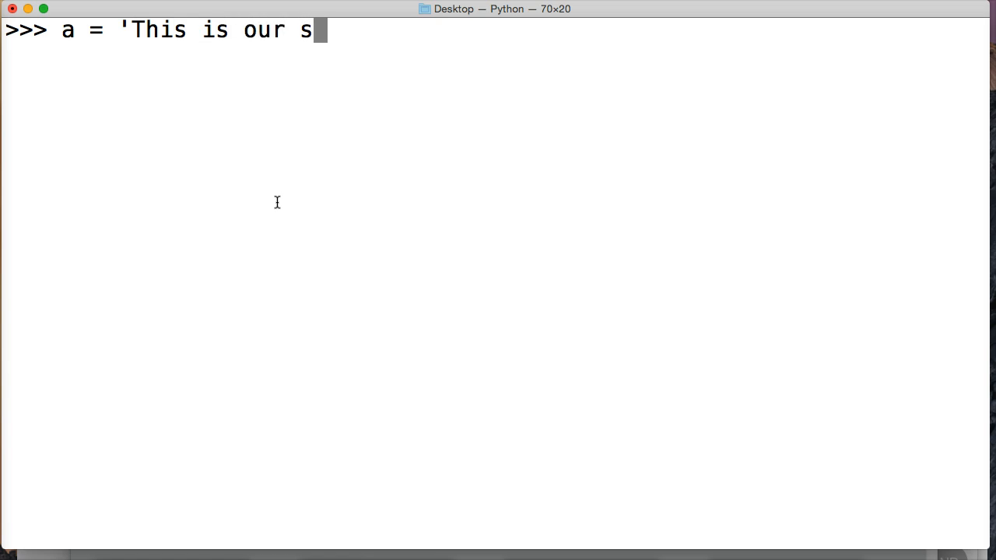
key(enter)
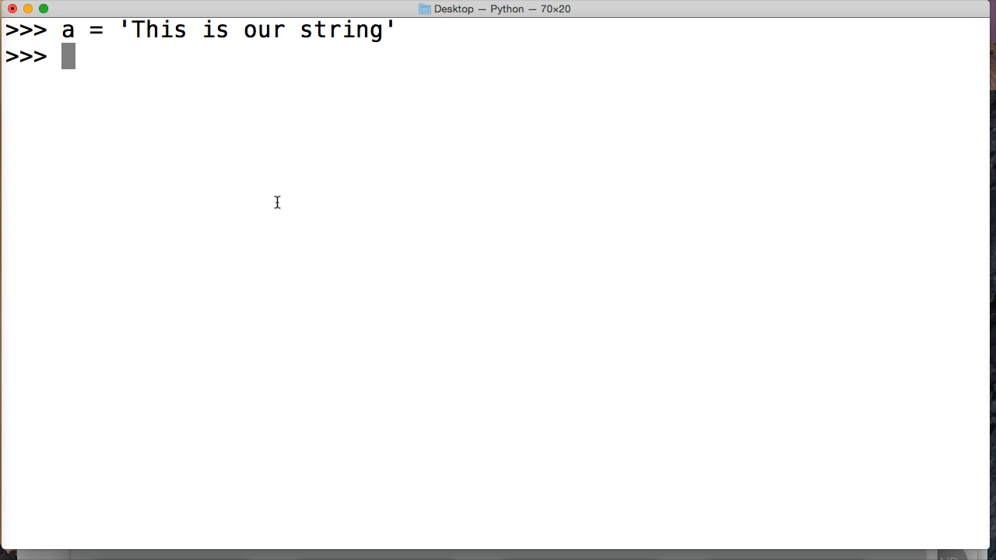
Run a.center(30) to centre a within 30 characters.
text(a)
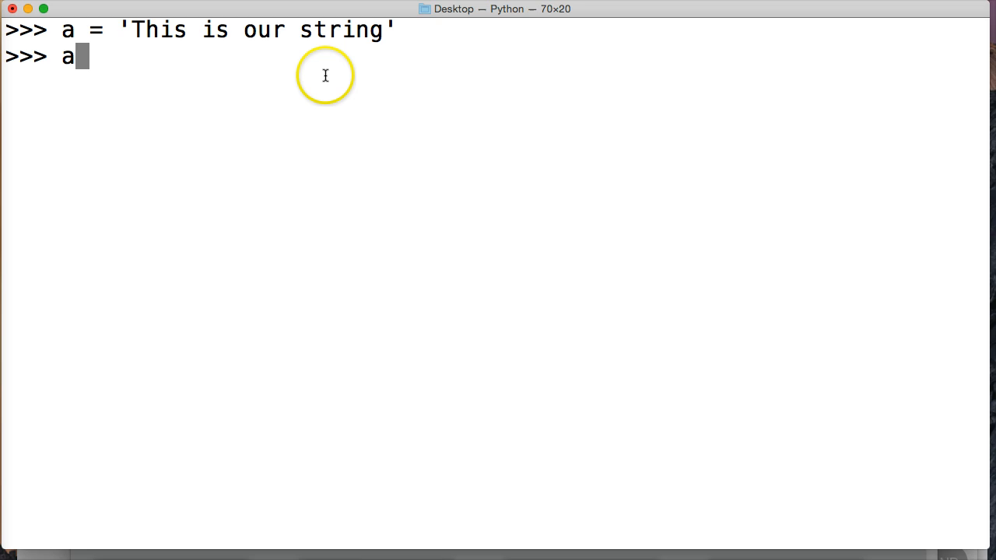
text(.c)
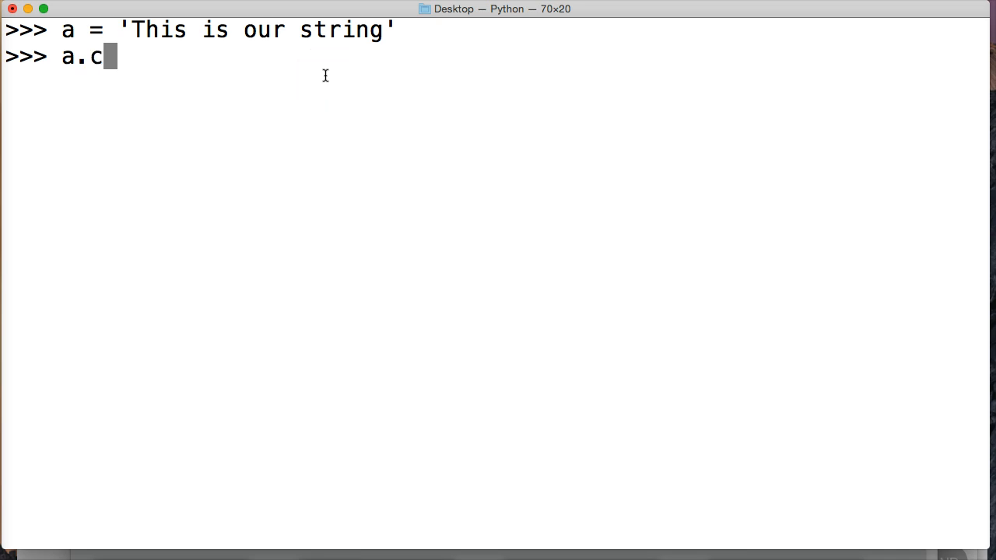
text(enter)
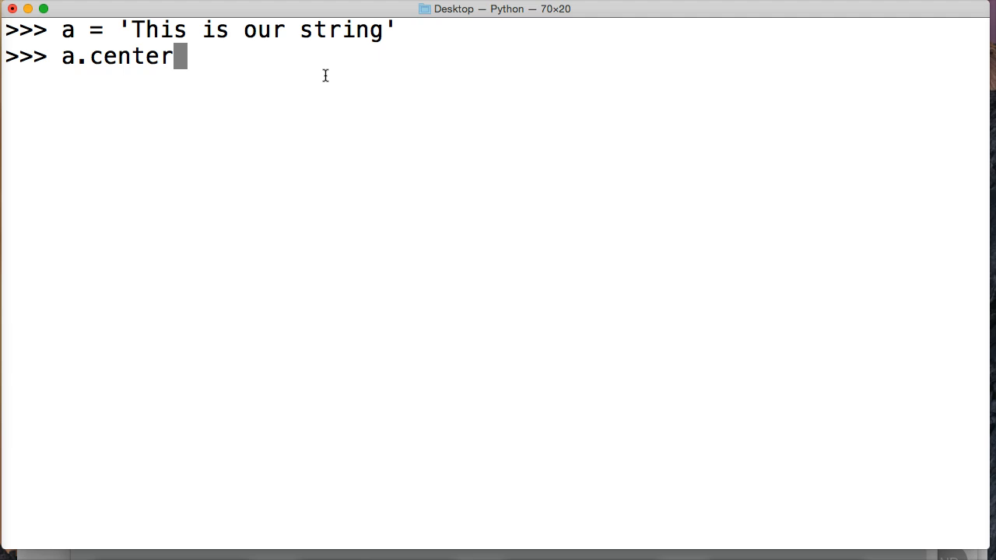
text(()
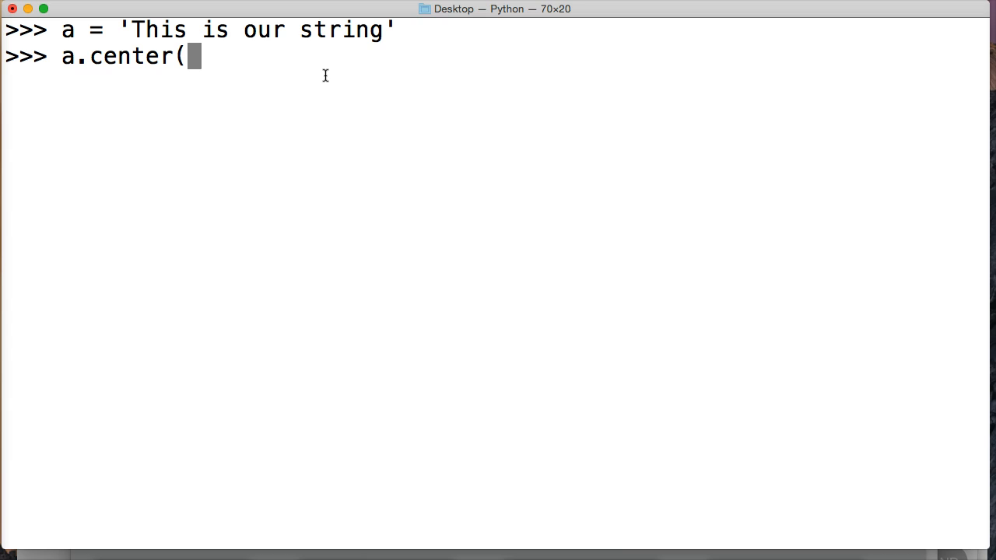
text(30)
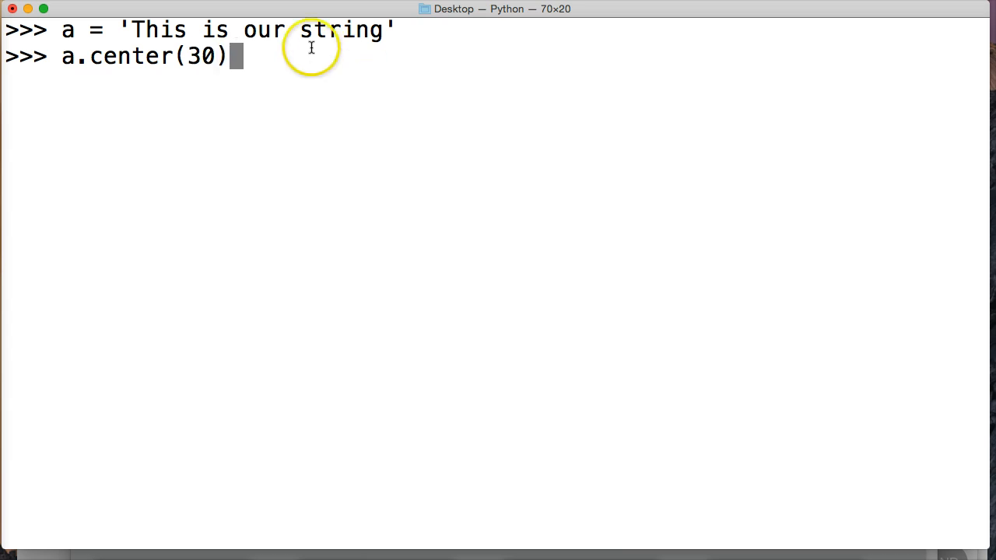
mouse_move(132, 28)
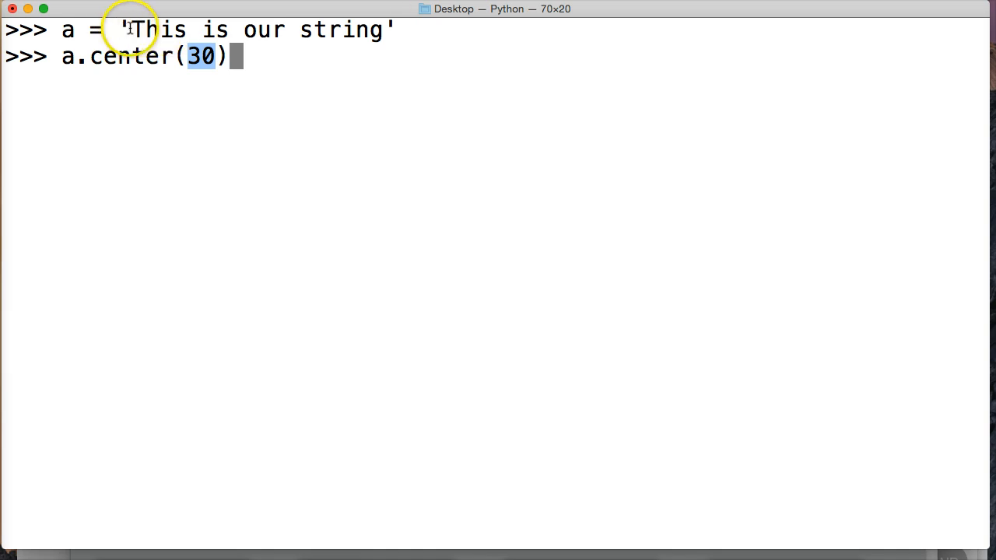
Highlight the width argument 30 and the padding spaces in the output.
drag(131, 30, 360, 30)
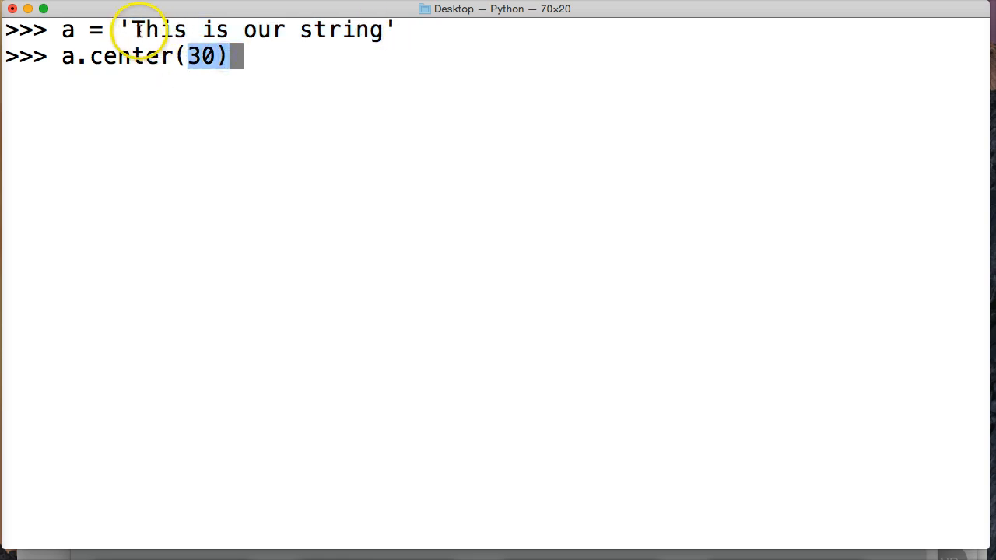
drag(133, 29, 319, 30)
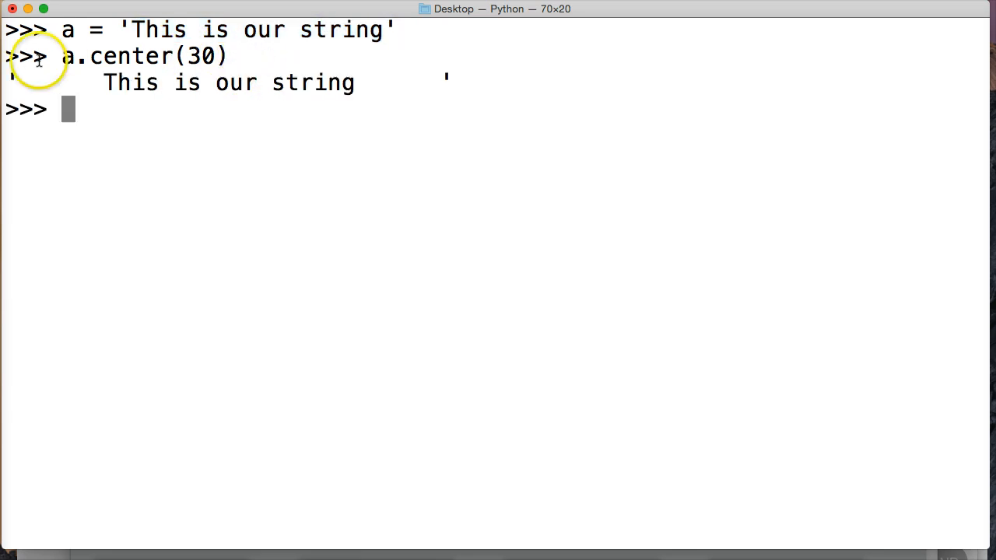
drag(12, 83, 101, 84)
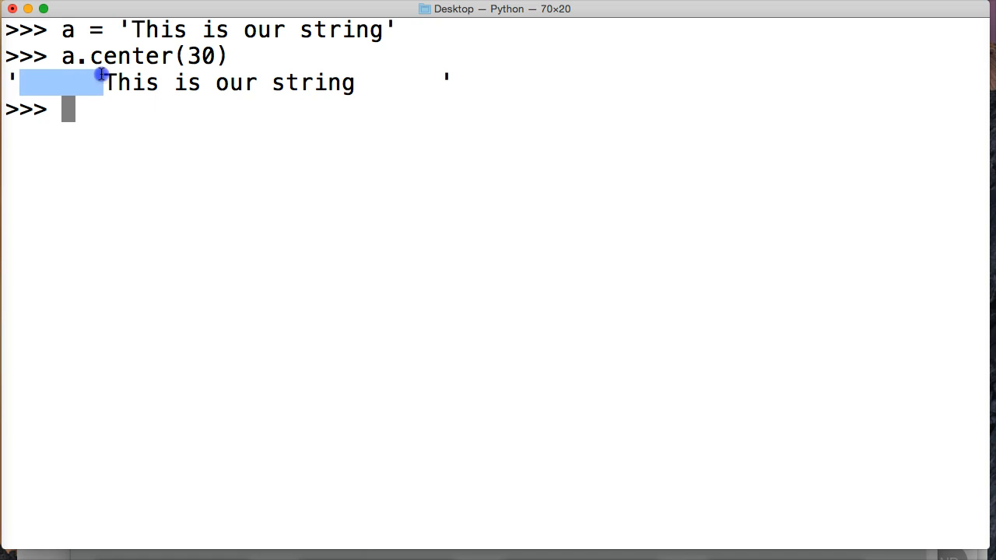
mouse_move(381, 78)
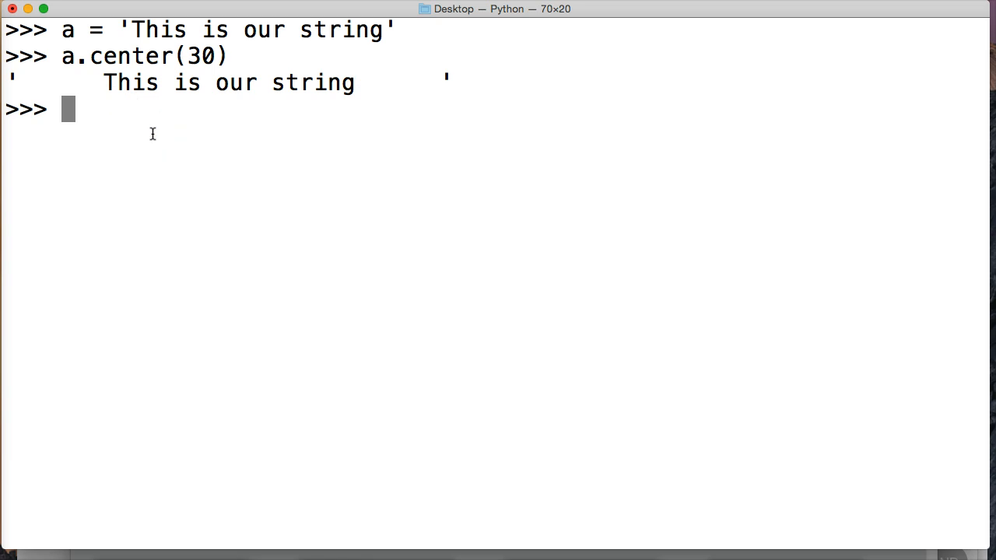
Reassign a = a.center(30) and check that len(a) returns 30.
text(a =)
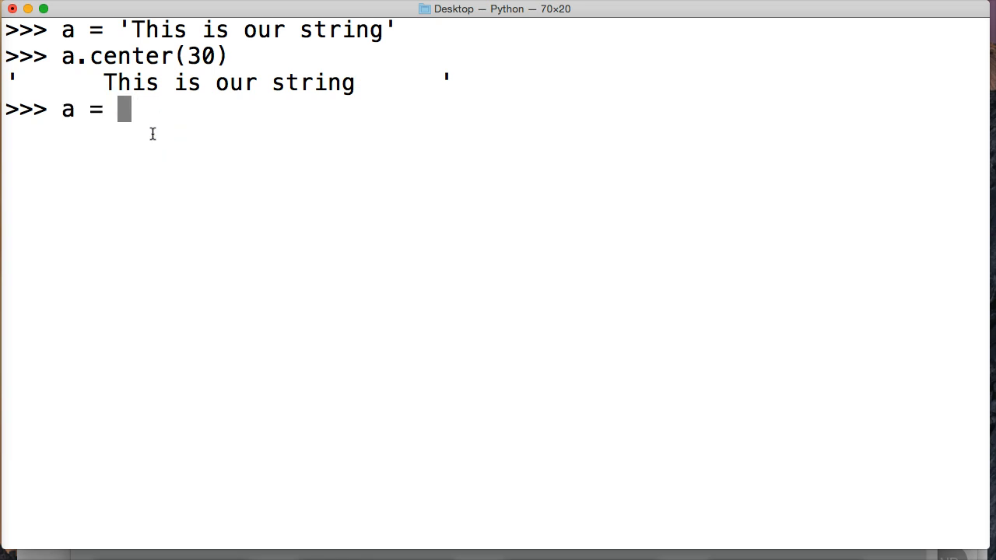
text(a.center()
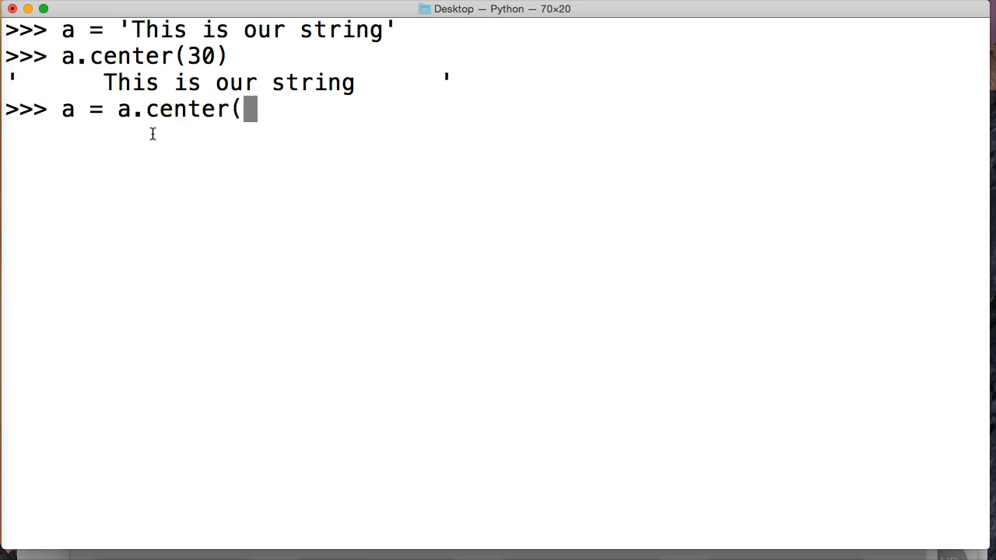
text(30)
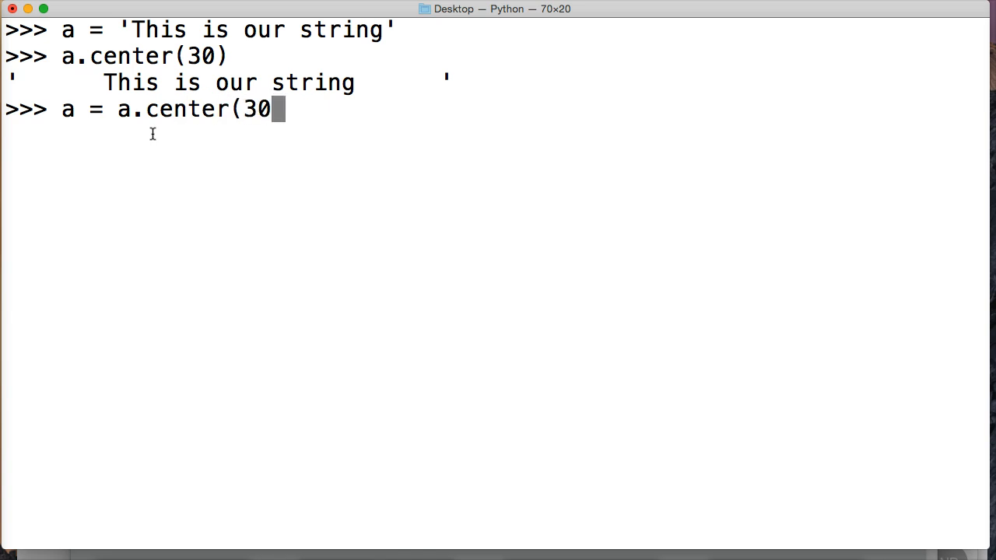
text(len(a)
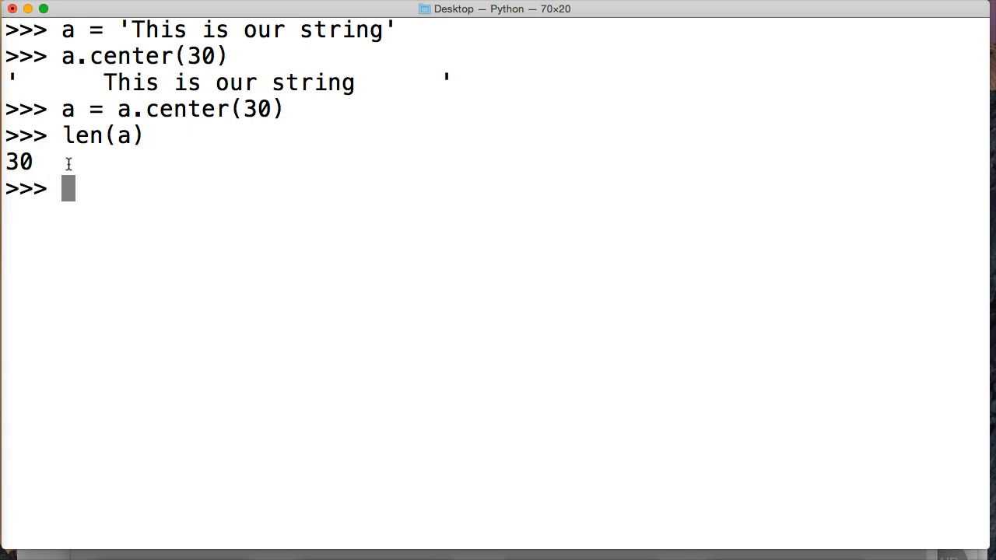
drag(20, 82, 102, 82)
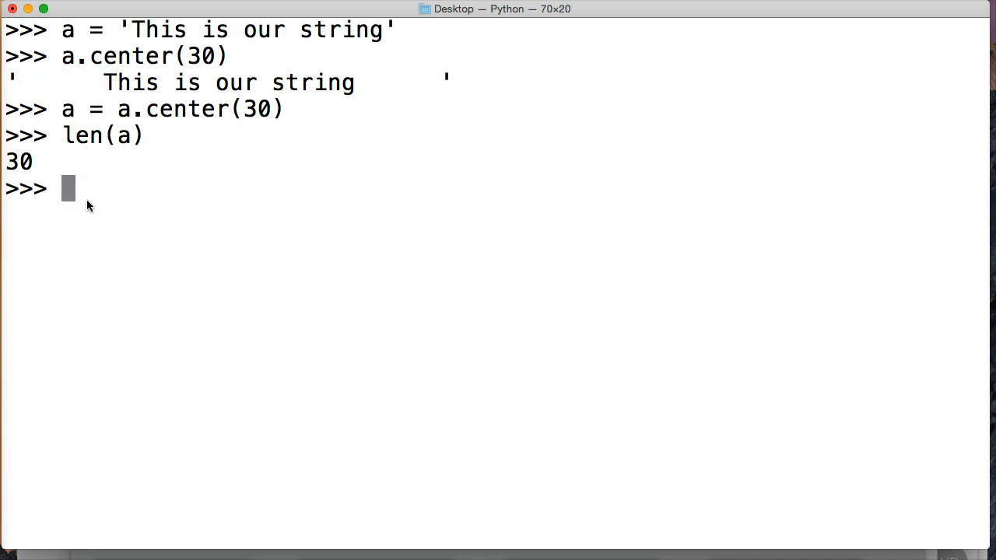
Store 'This is our string' in b and start typing b.center(50,.
text(b =)
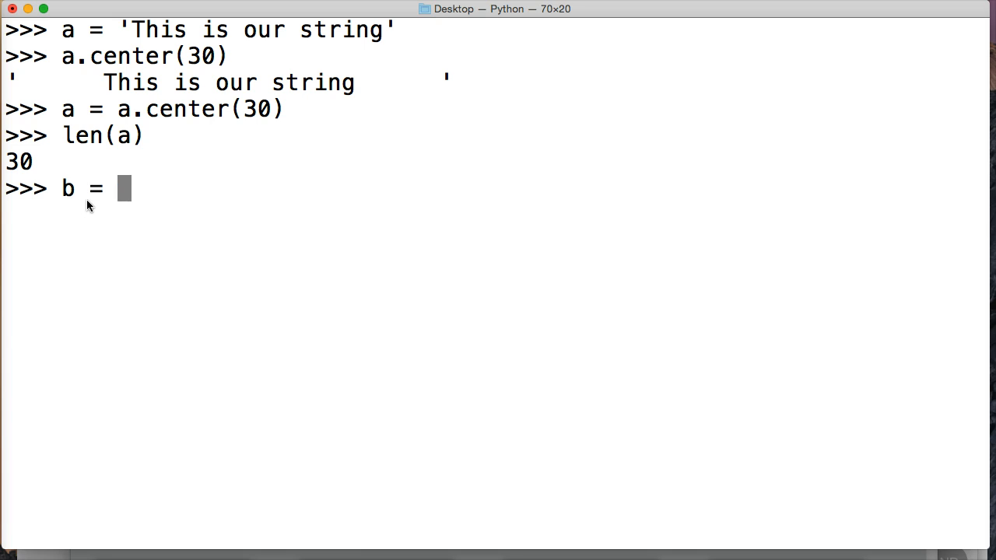
text('This is our string)
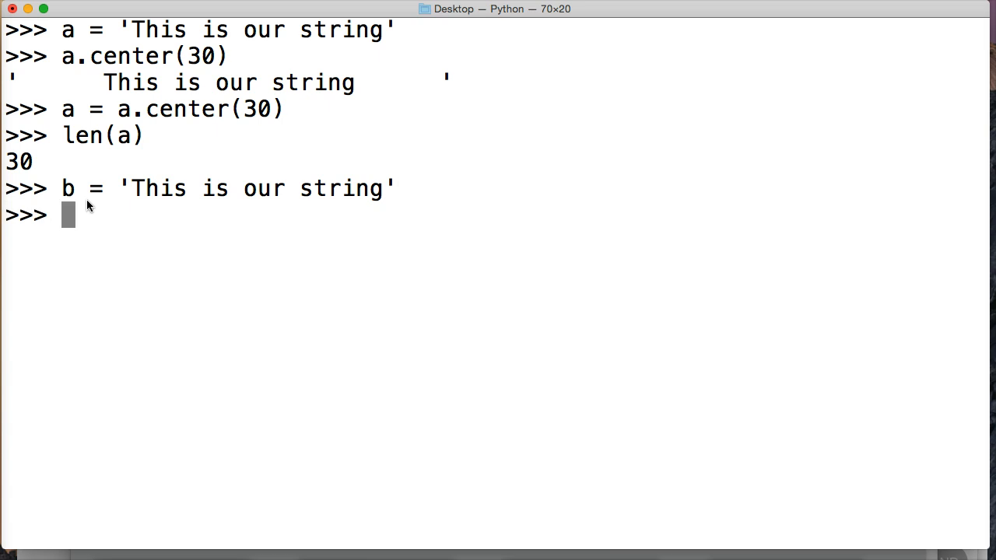
text(b)
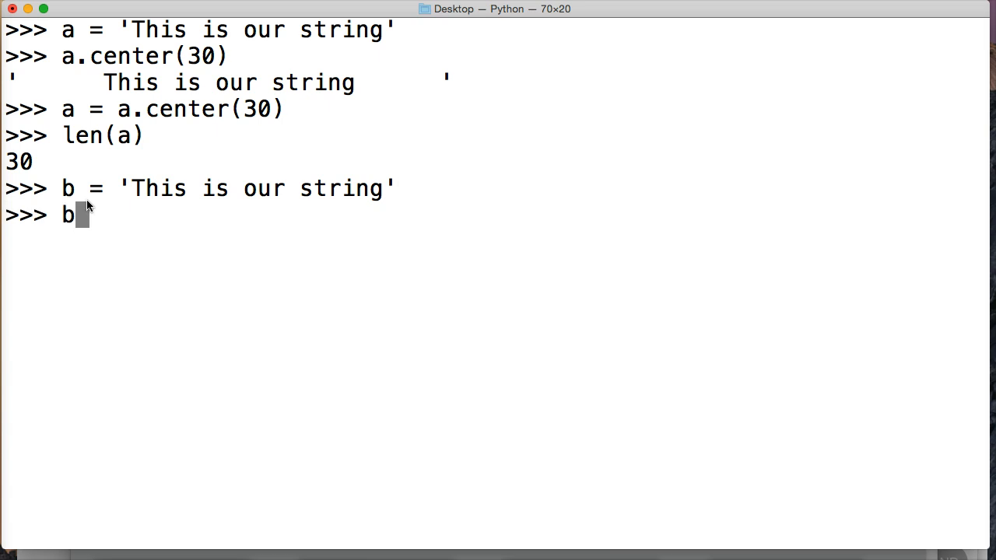
text(.cn)
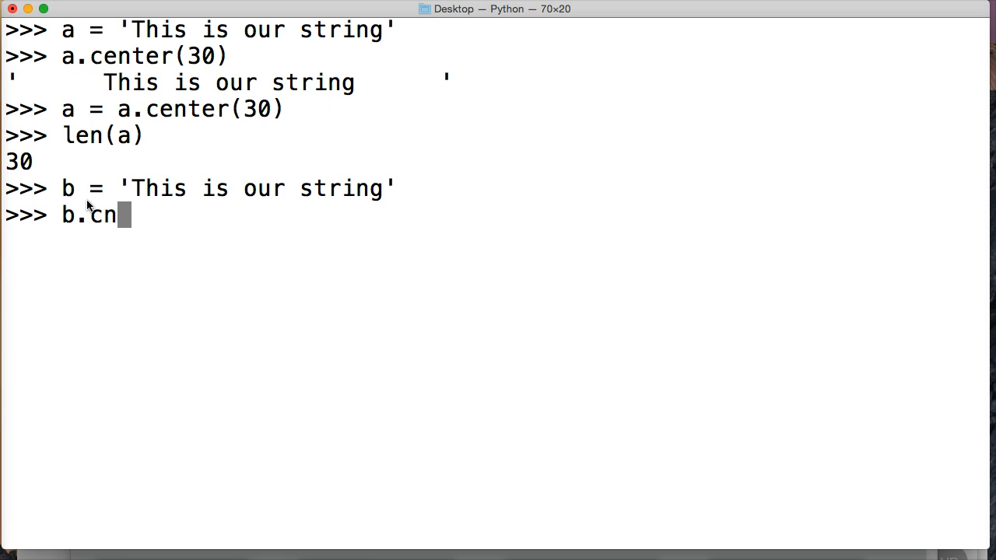
text(enter()
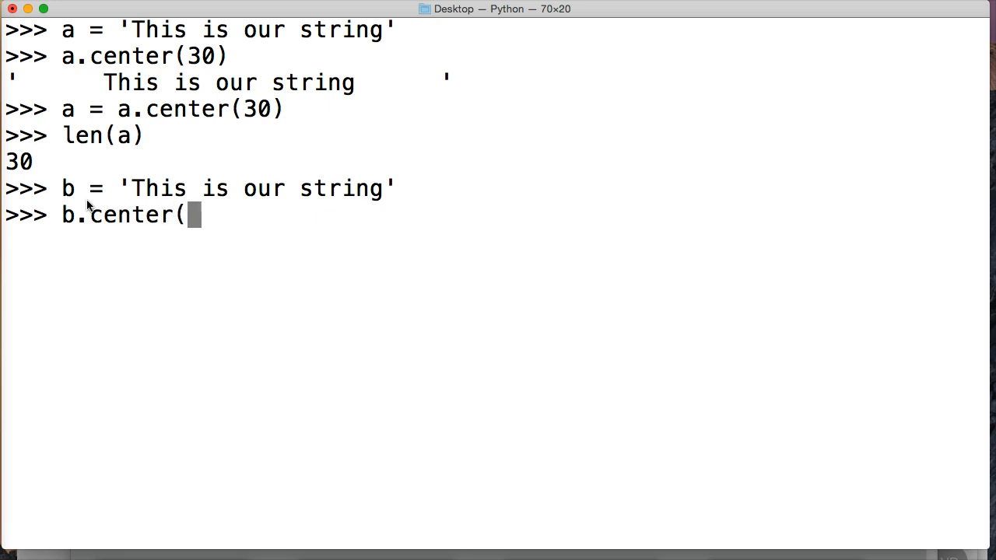
text(50)
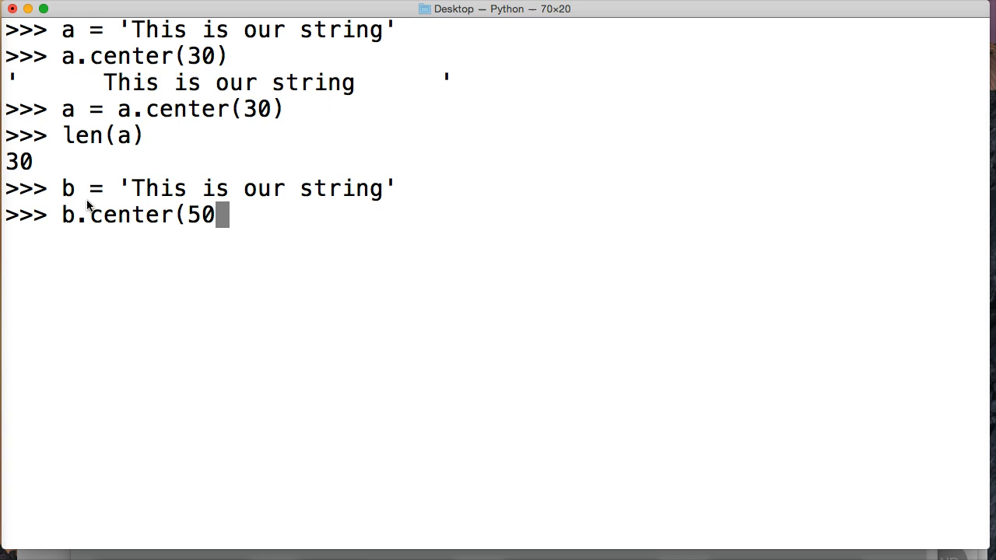
text(,)
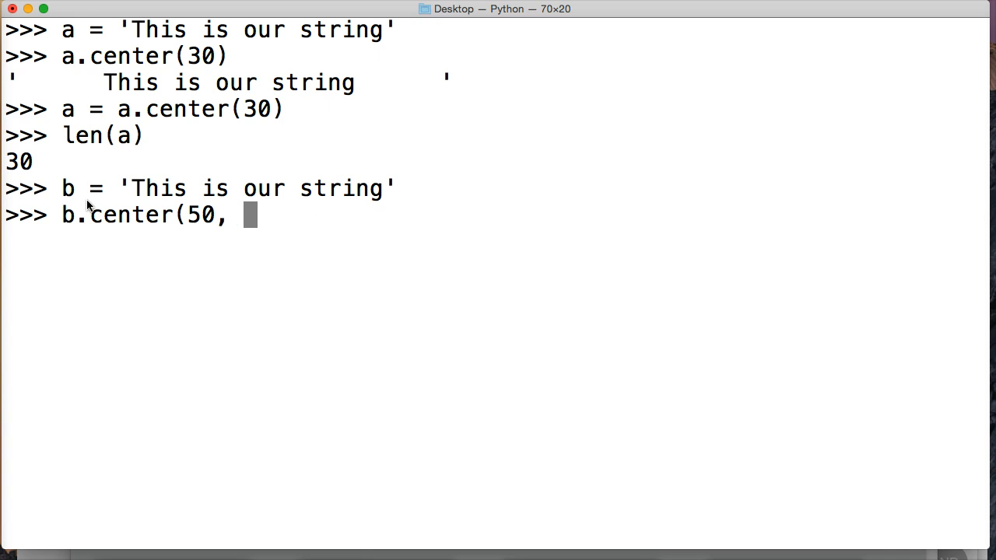
Finish b.center(50, '-') with a dash fill character and show the dash-padded result.
text(')
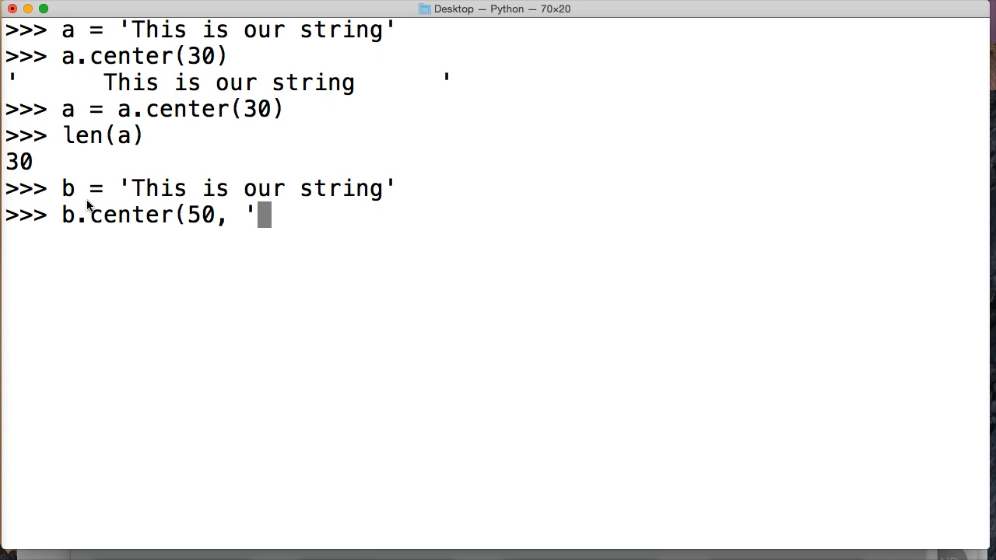
text(-)
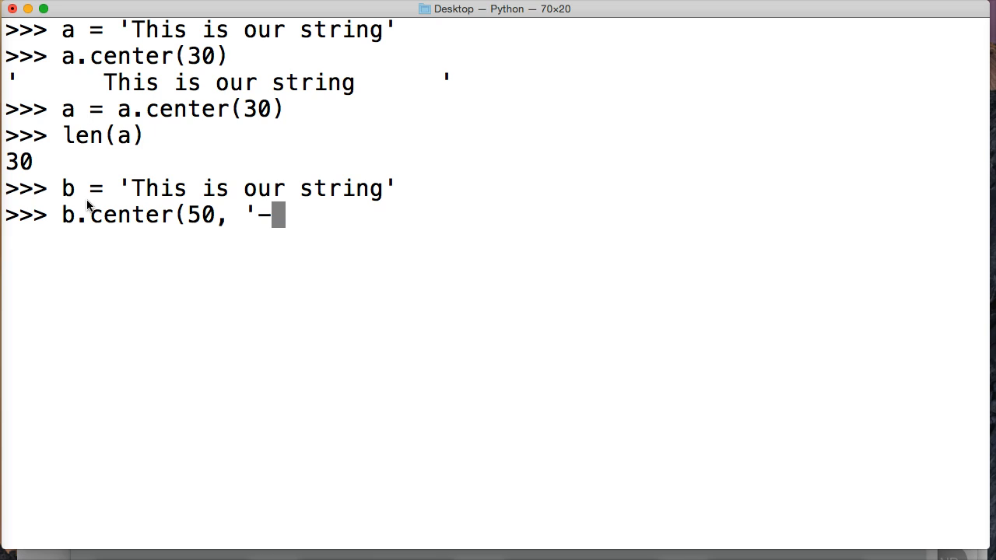
text(')
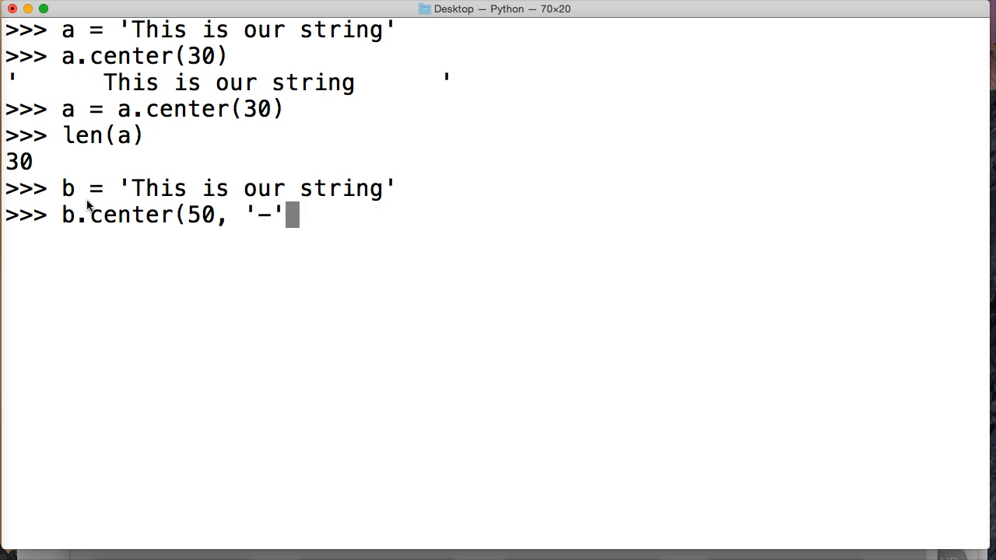
text())
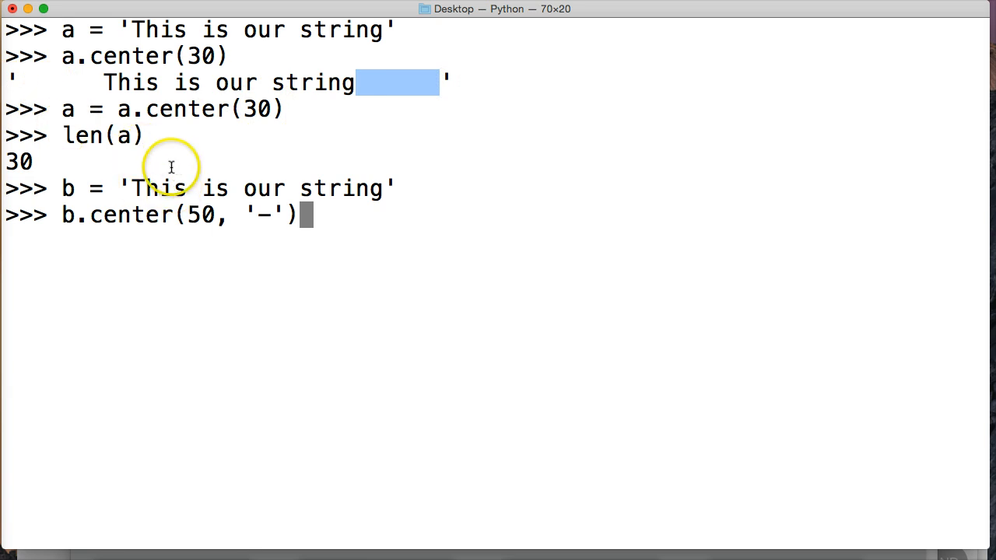
key(enter)
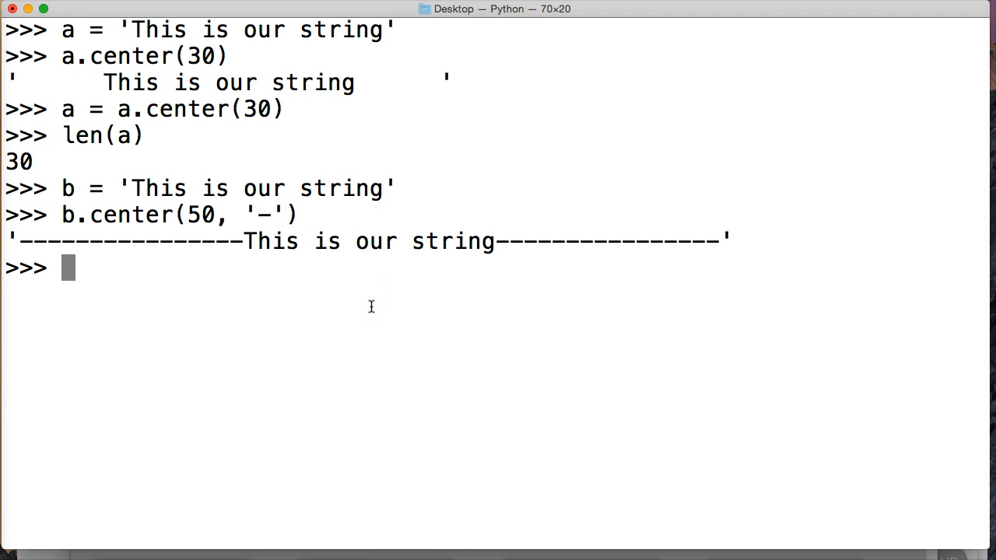
double_click(194, 215)
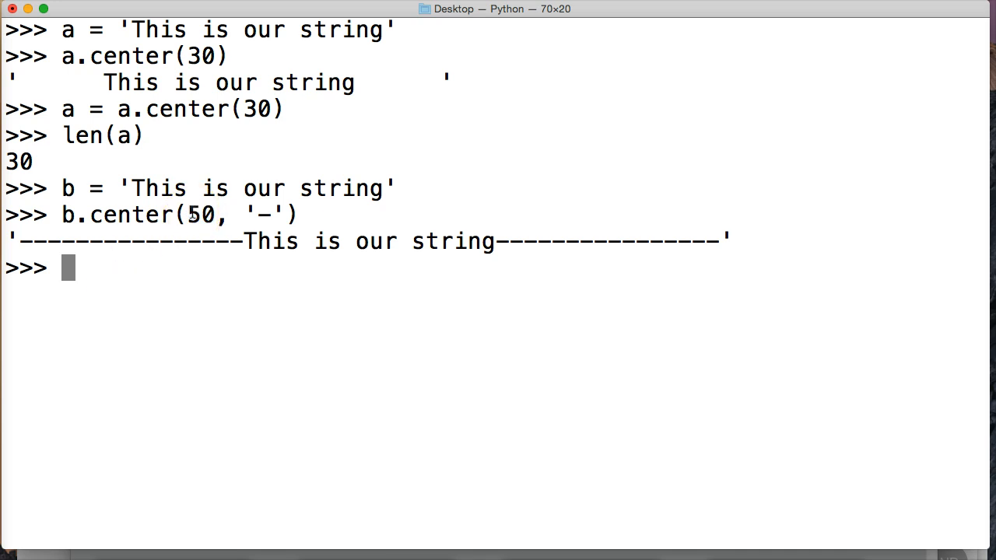
double_click(264, 215)
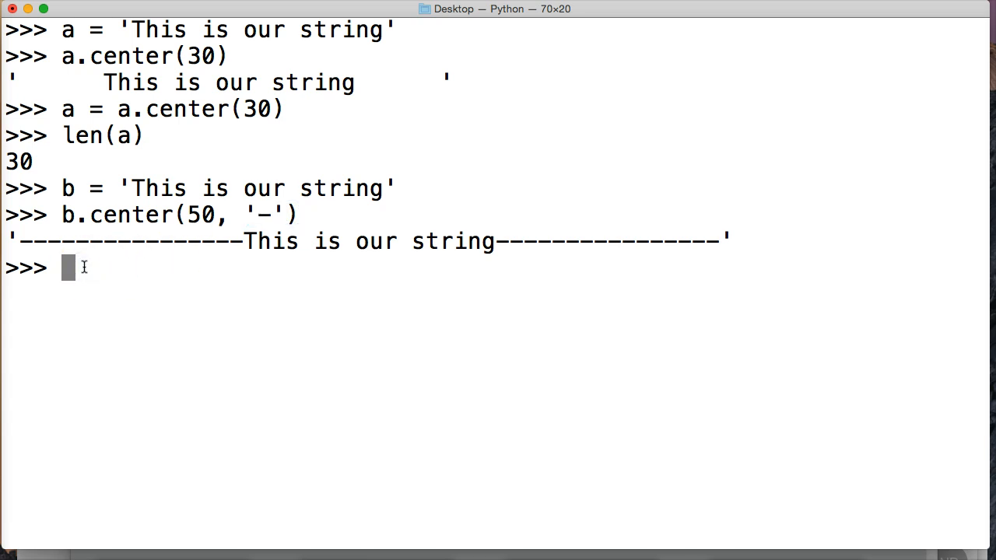
Store 'This is a string' in variable c.
text(c)
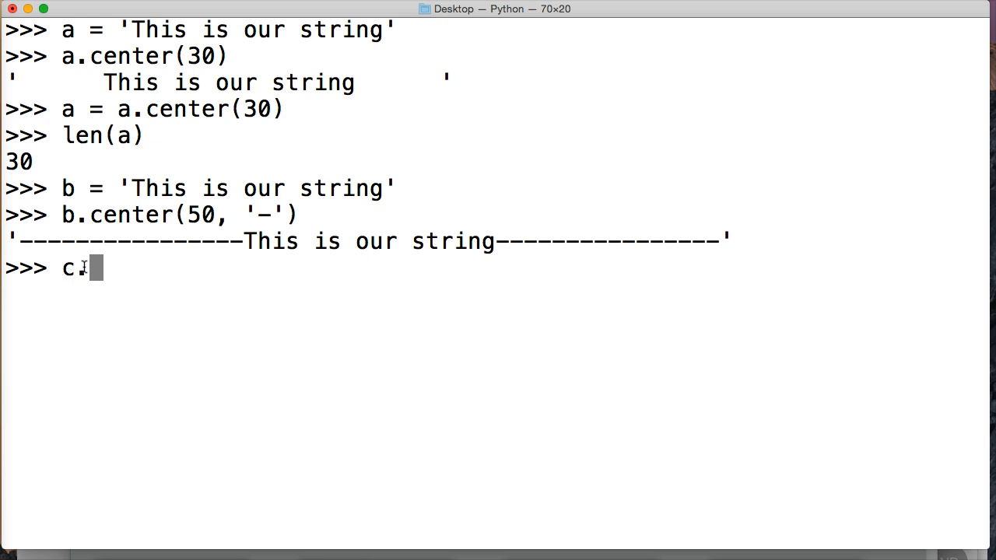
text(=)
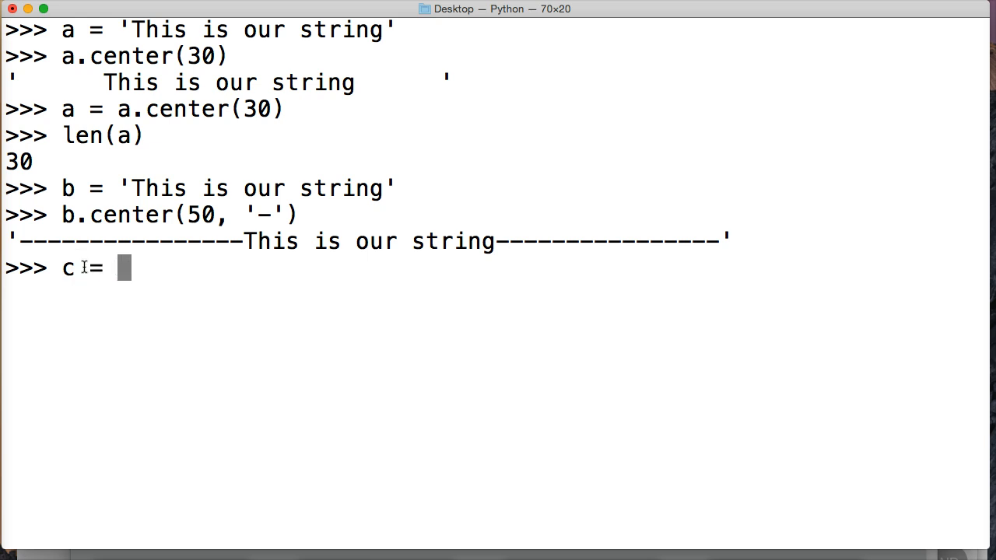
text('This is a s)
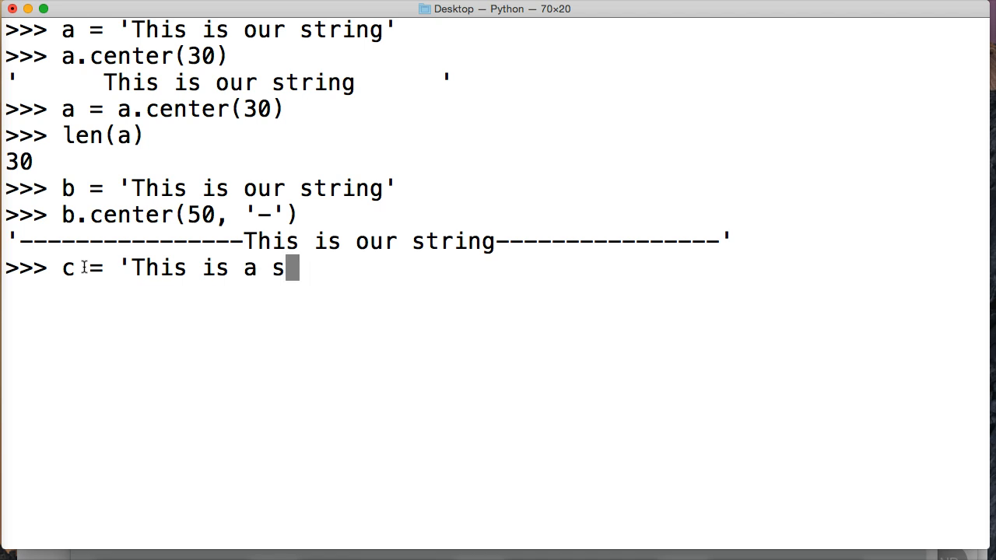
key(enter)
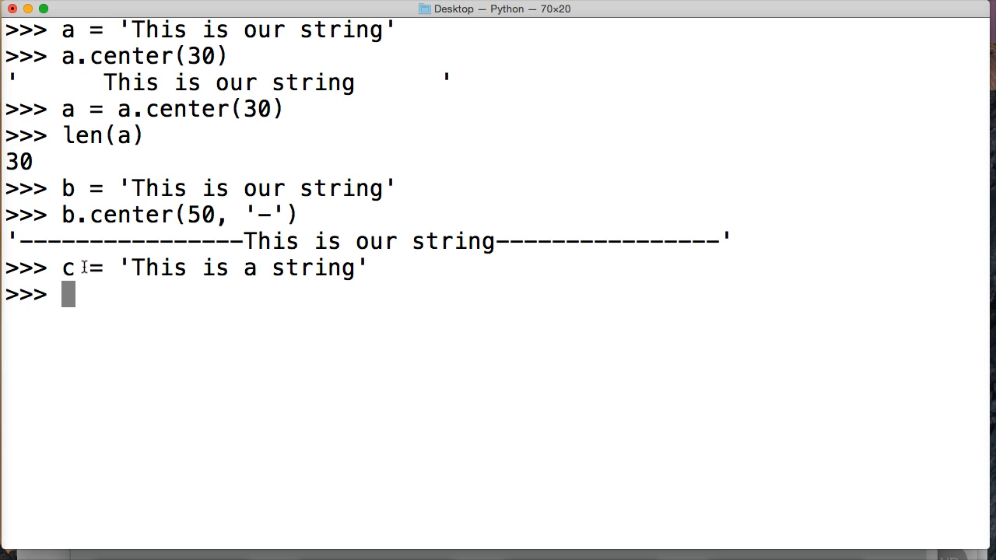
Run c.center(100, '+') and highlight the plus fill character argument.
text(c)
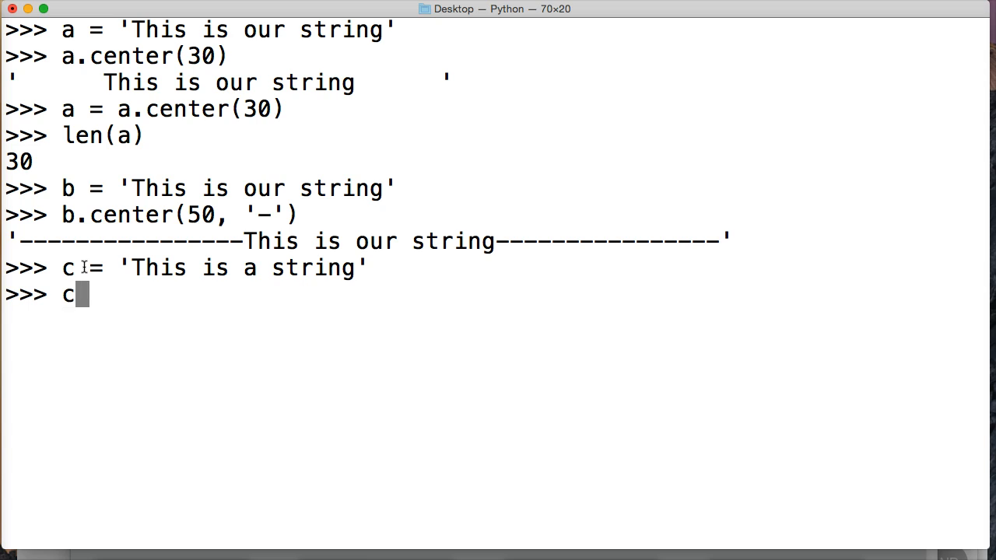
text(.center)
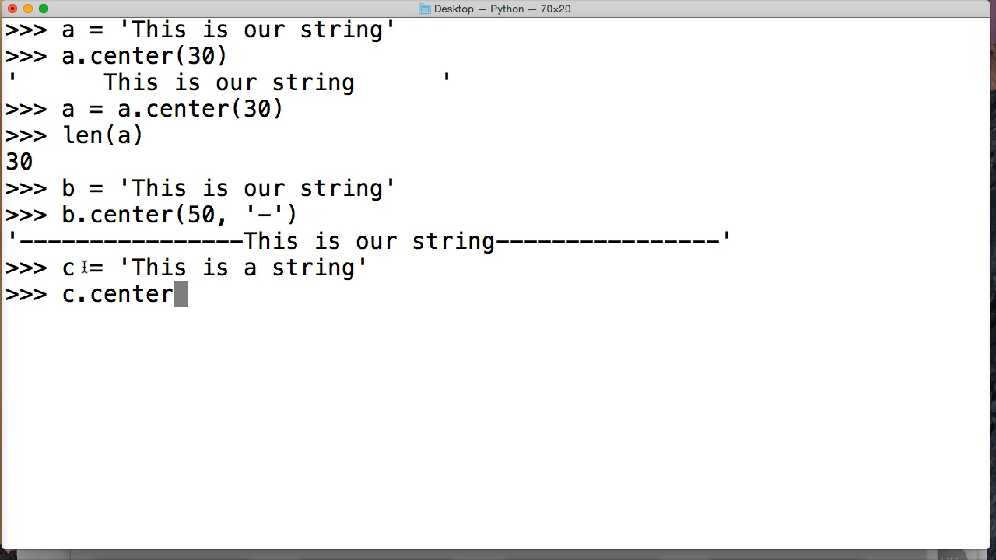
text((1)
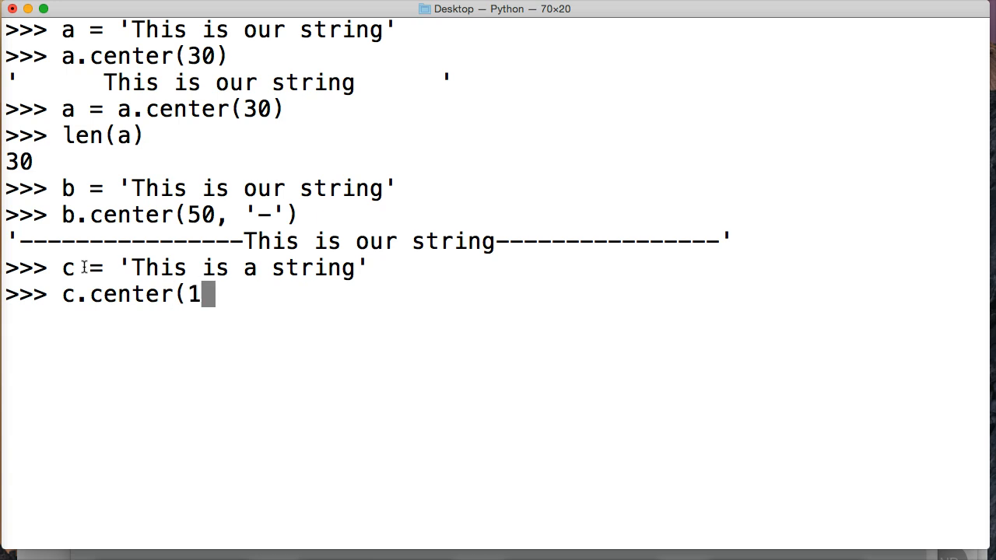
text(00,)
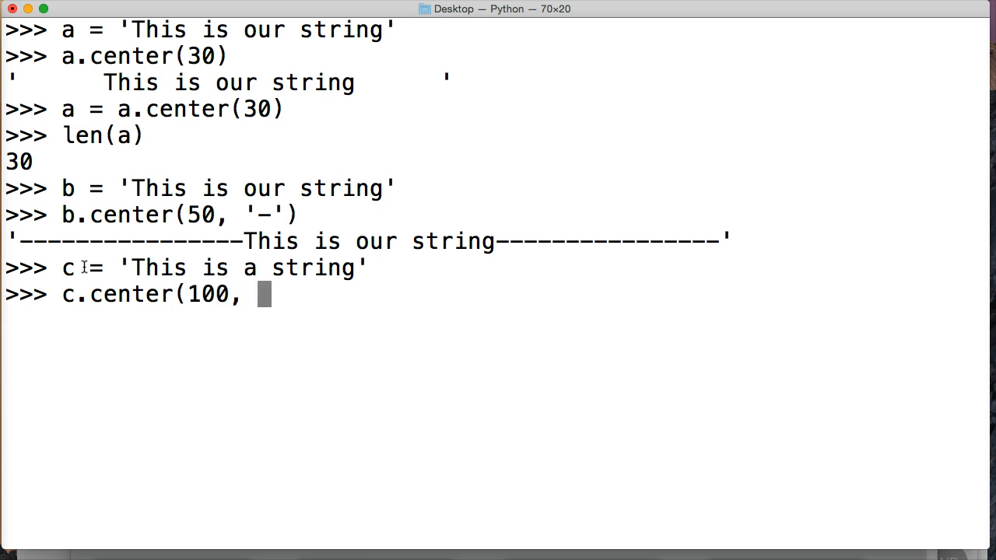
text(')
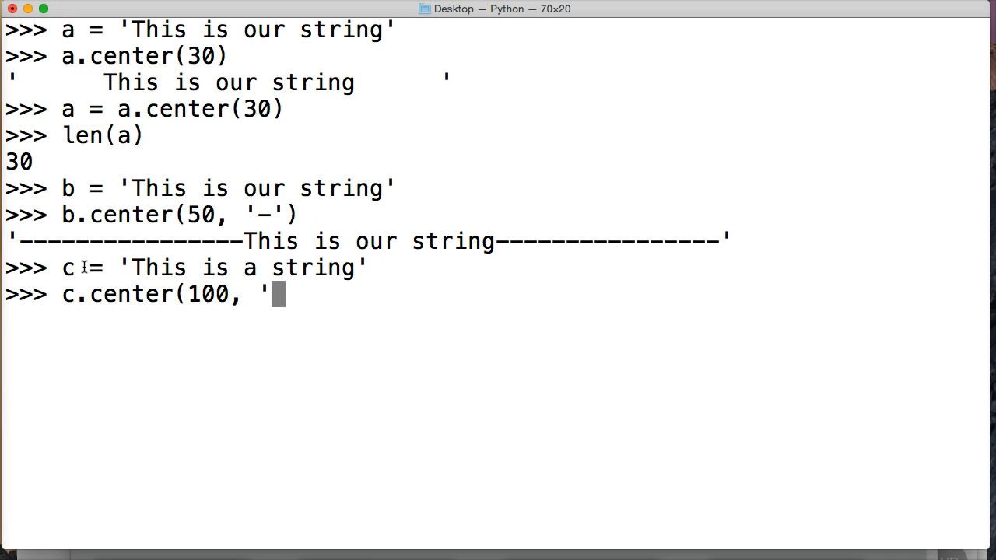
text(+')
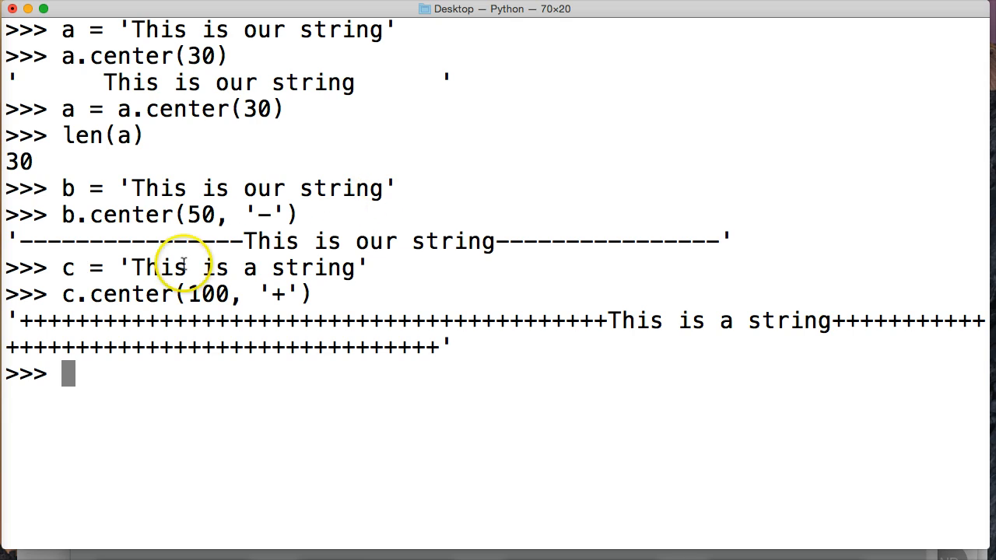
drag(16, 320, 591, 320)
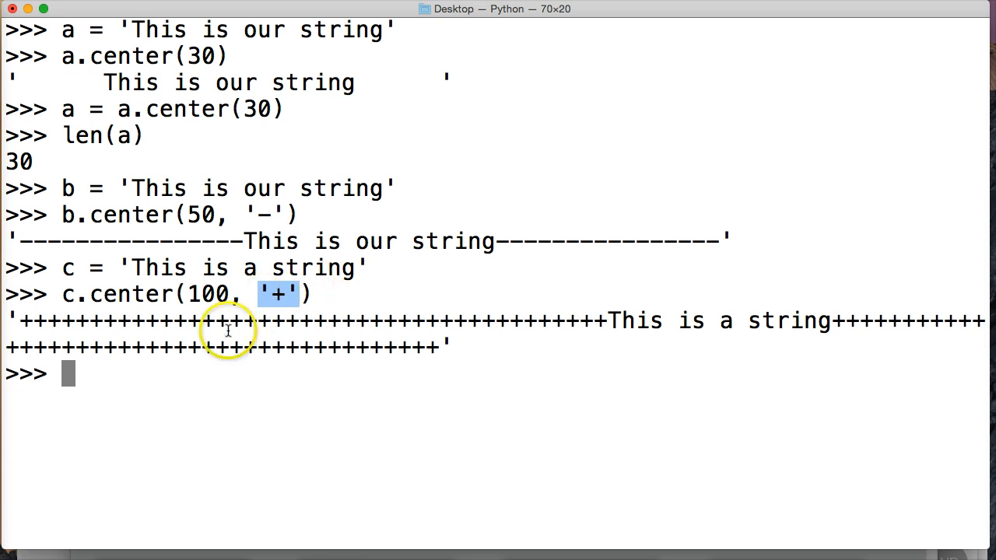
drag(9, 321, 611, 321)
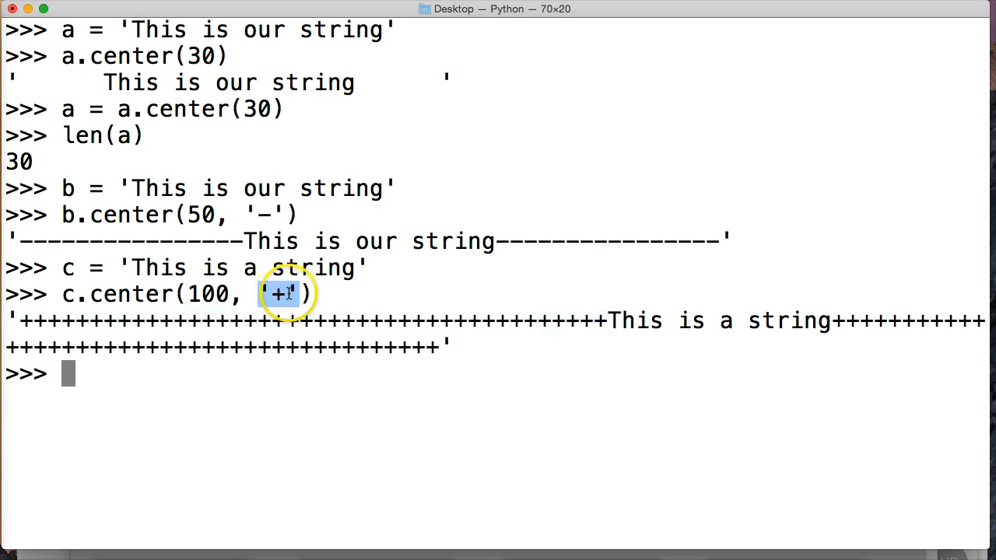
mouse_move(225, 351)
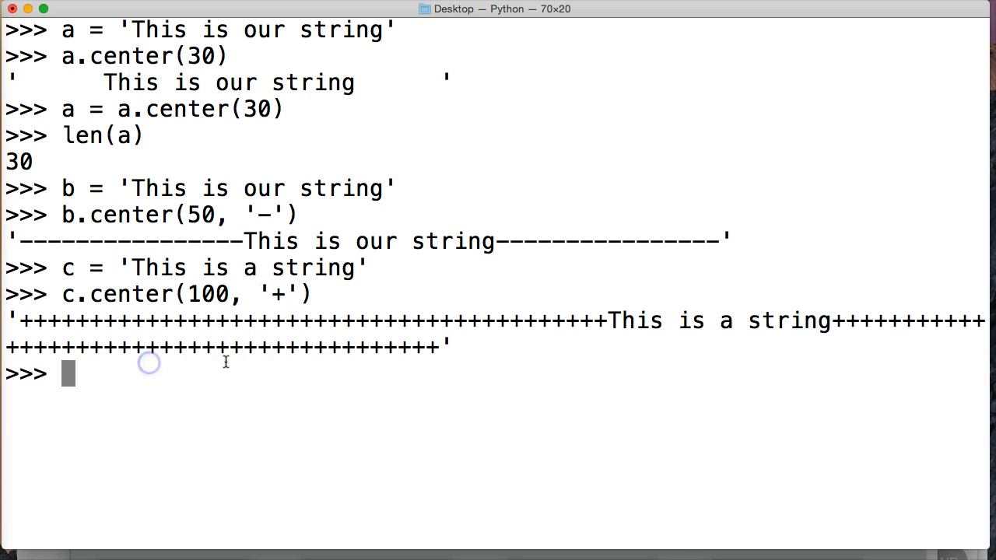
mouse_move(381, 356)
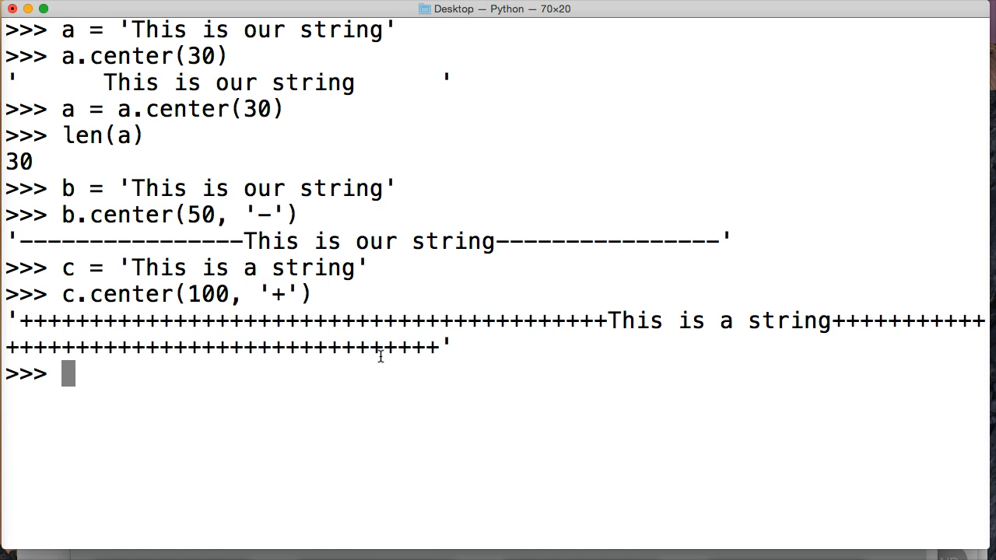
Confirm len(c) is 16 and that c.center(5, '*') returns the string unchanged.
text(l)
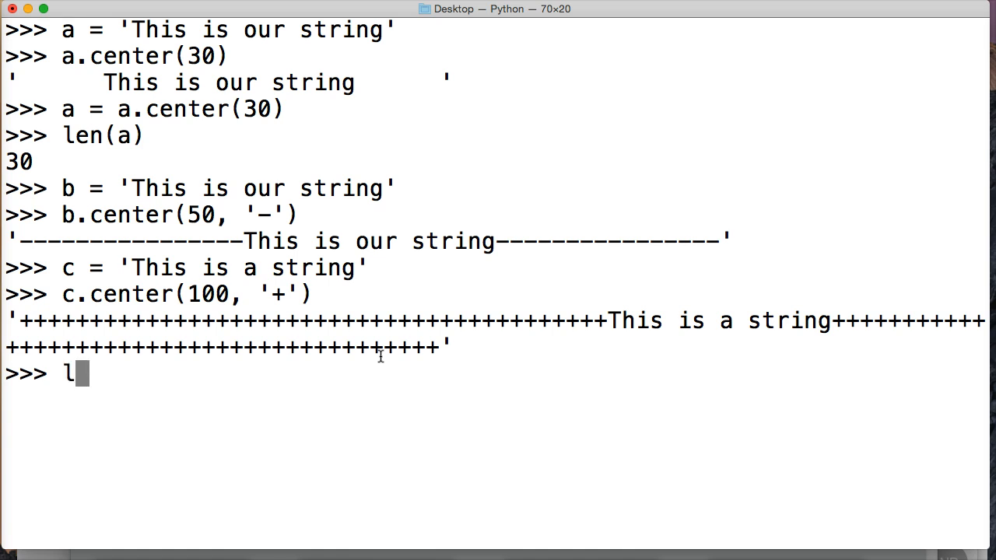
text(en(c)
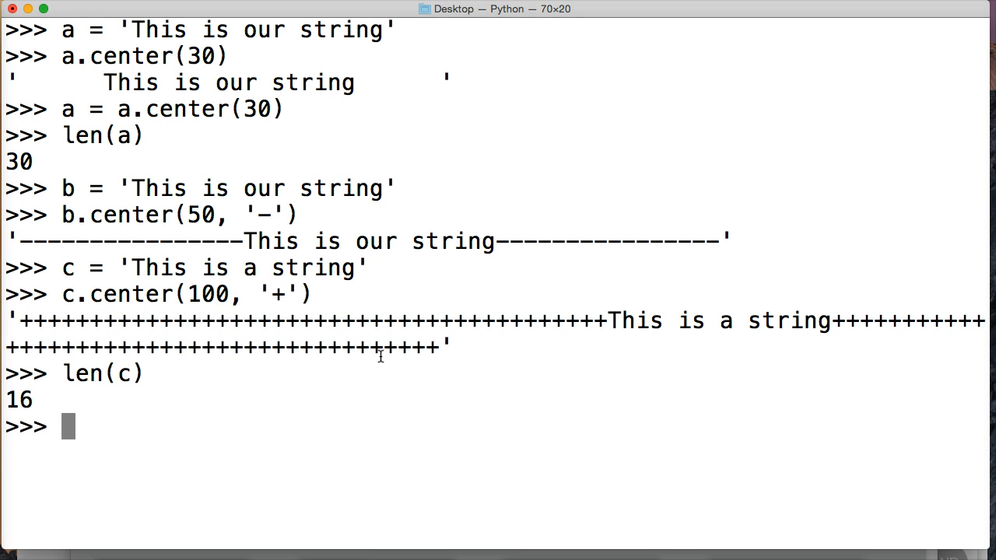
text(c.center)
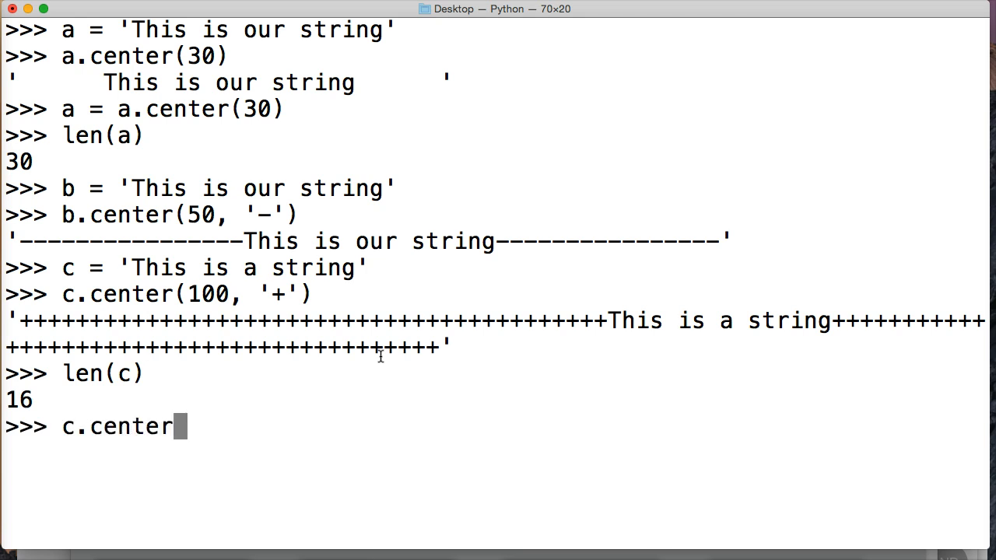
text(()
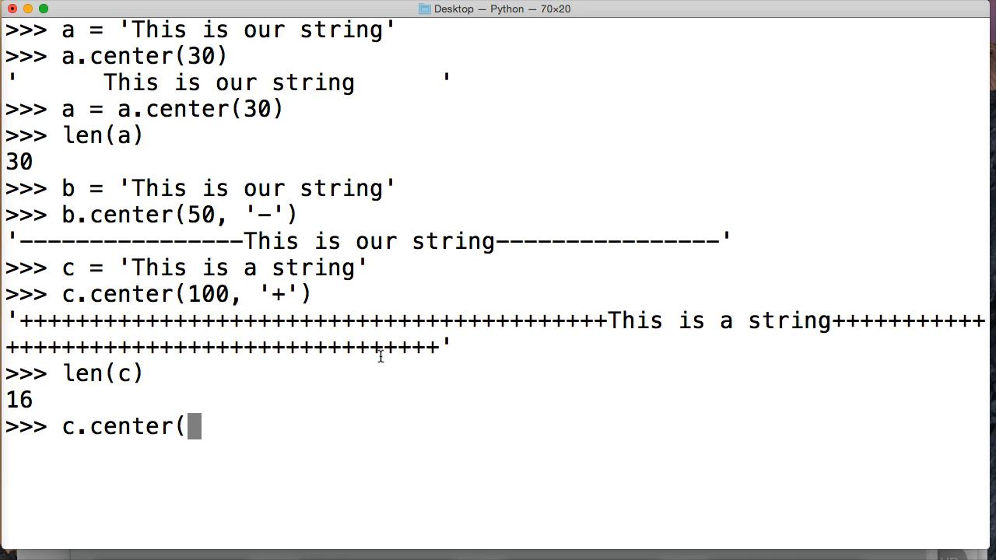
text(5,)
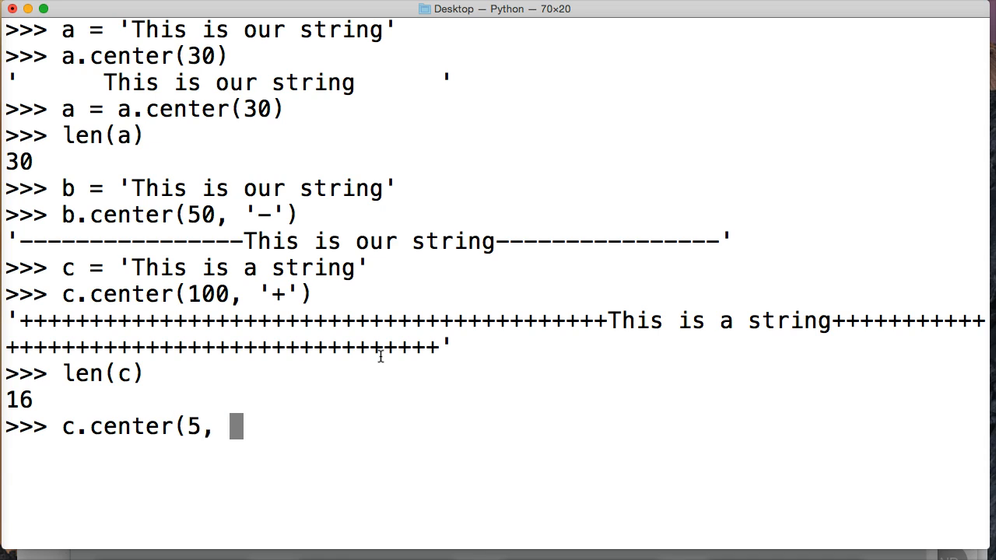
text(')
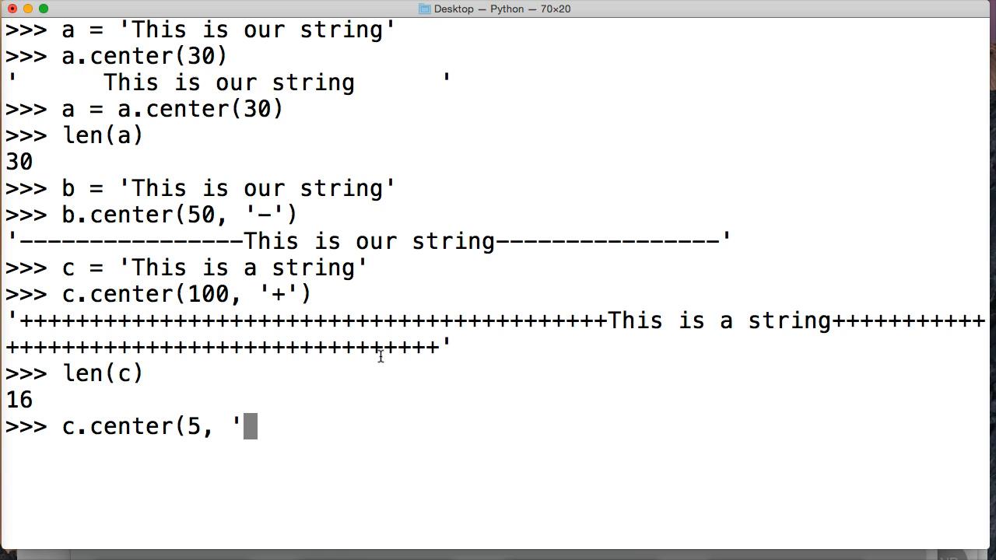
text(*)
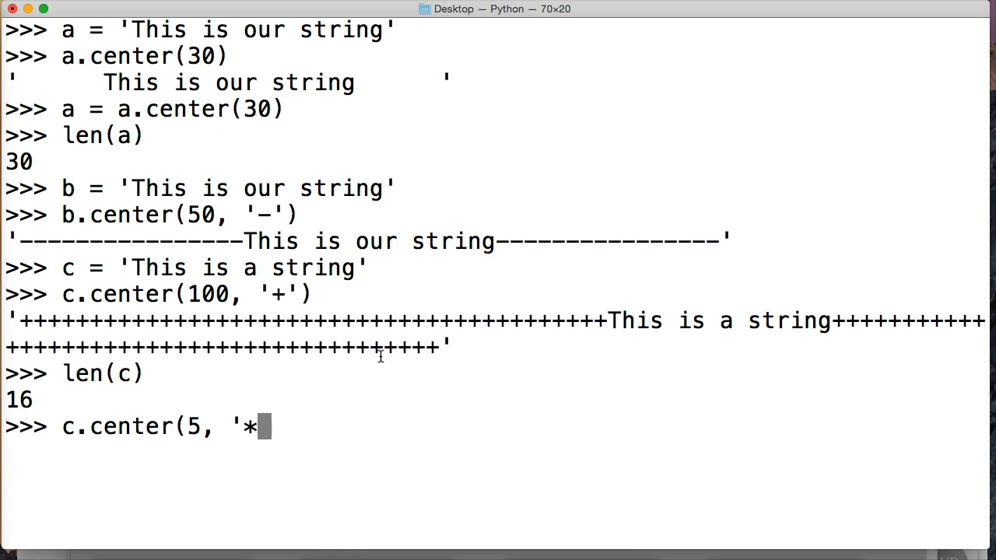
text('))
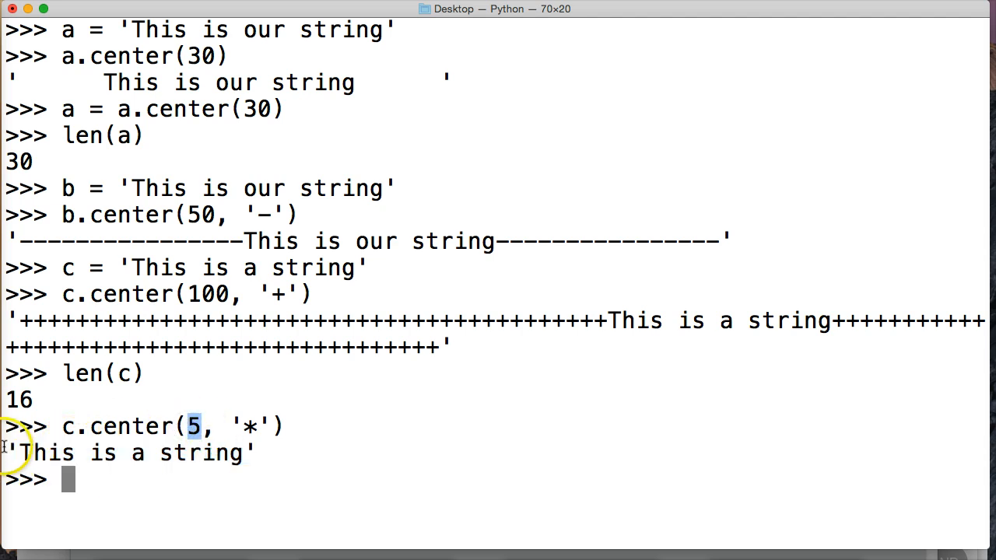
drag(8, 453, 257, 453)
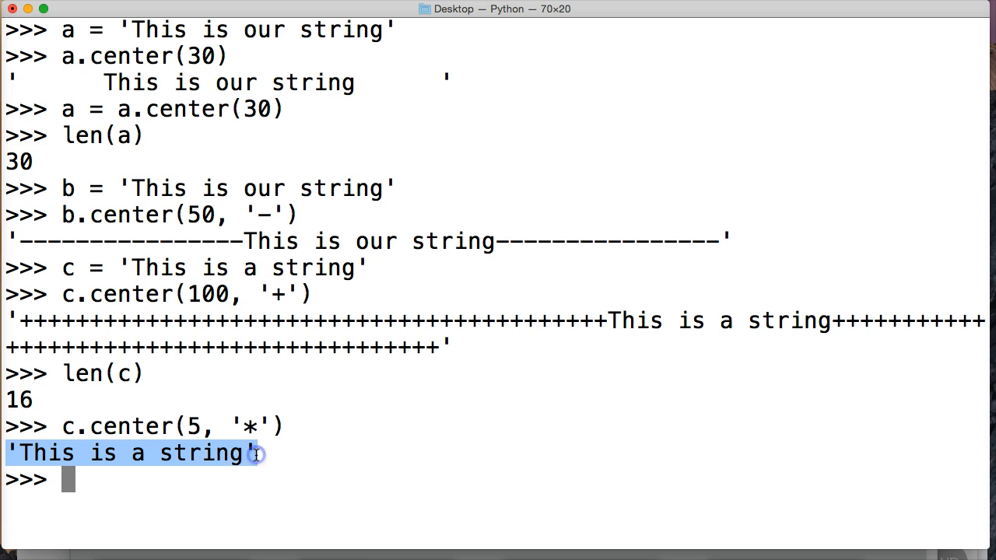
mouse_move(142, 465)
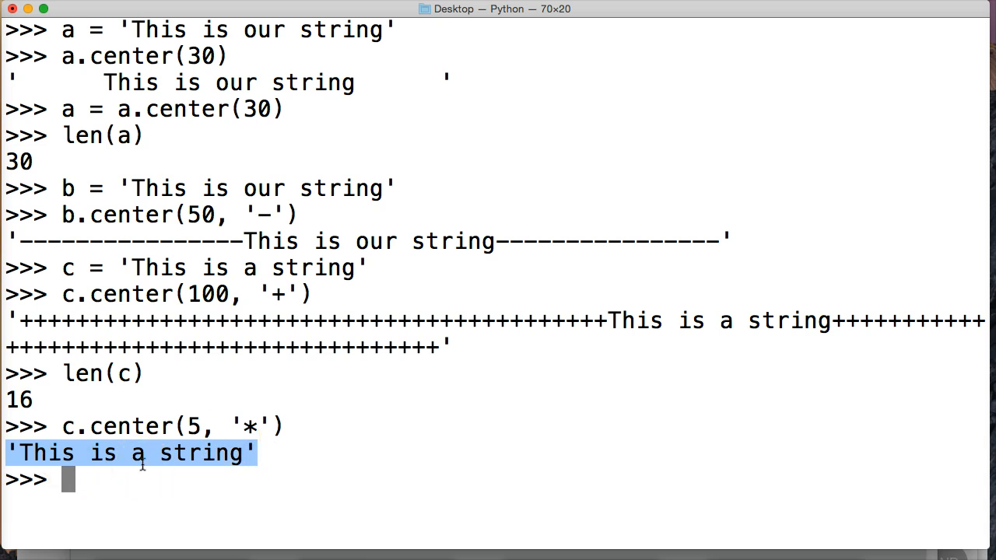